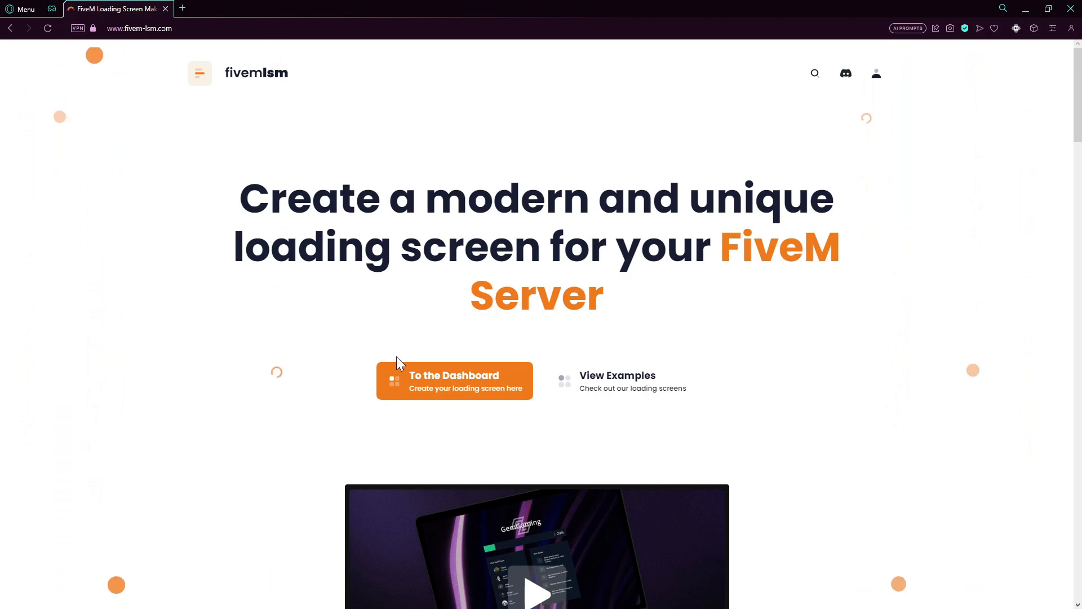
mouse_move(431, 390)
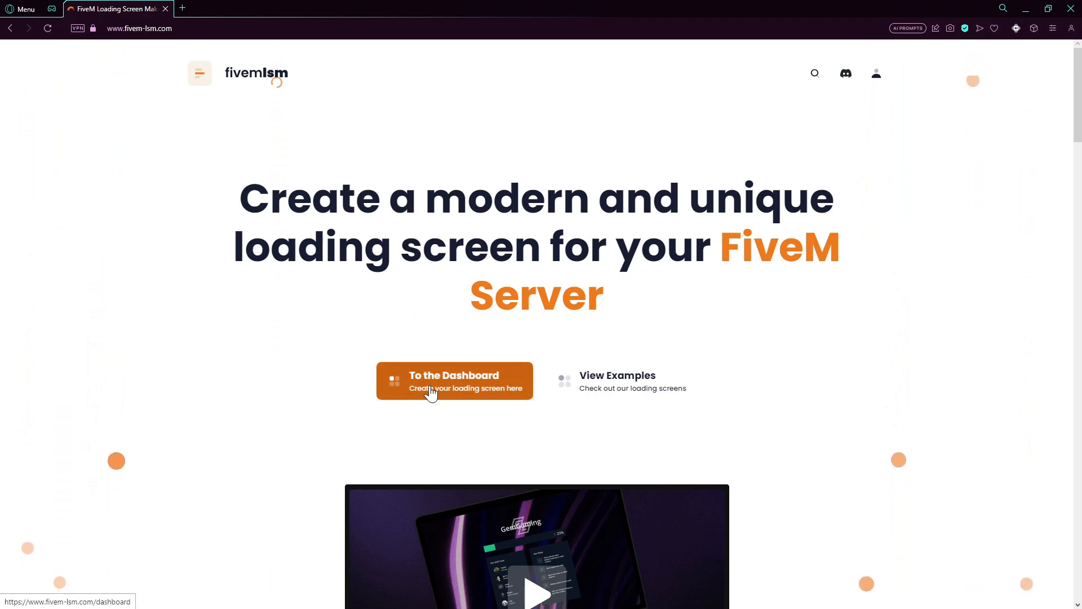
Open the loading screen dashboard with the 'To the Dashboard' button on the home page
left_click(454, 381)
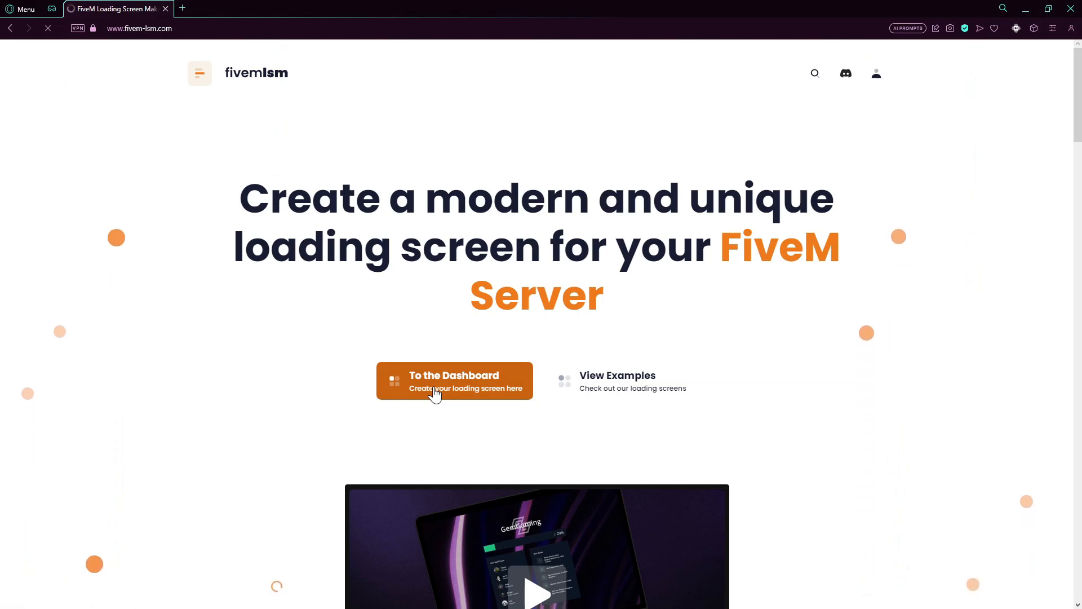
left_click(454, 380)
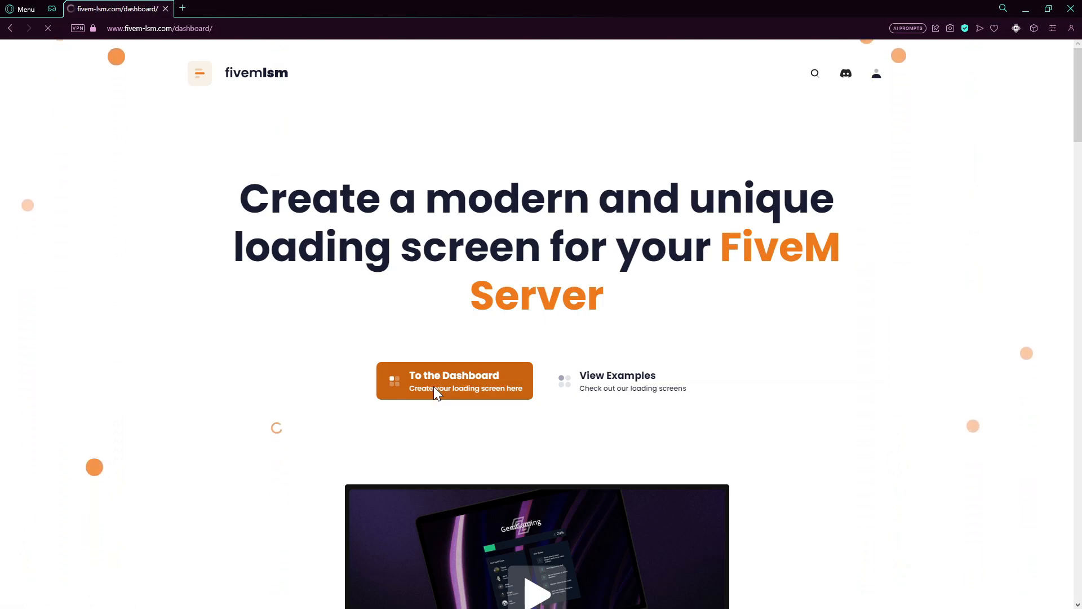
left_click(455, 381)
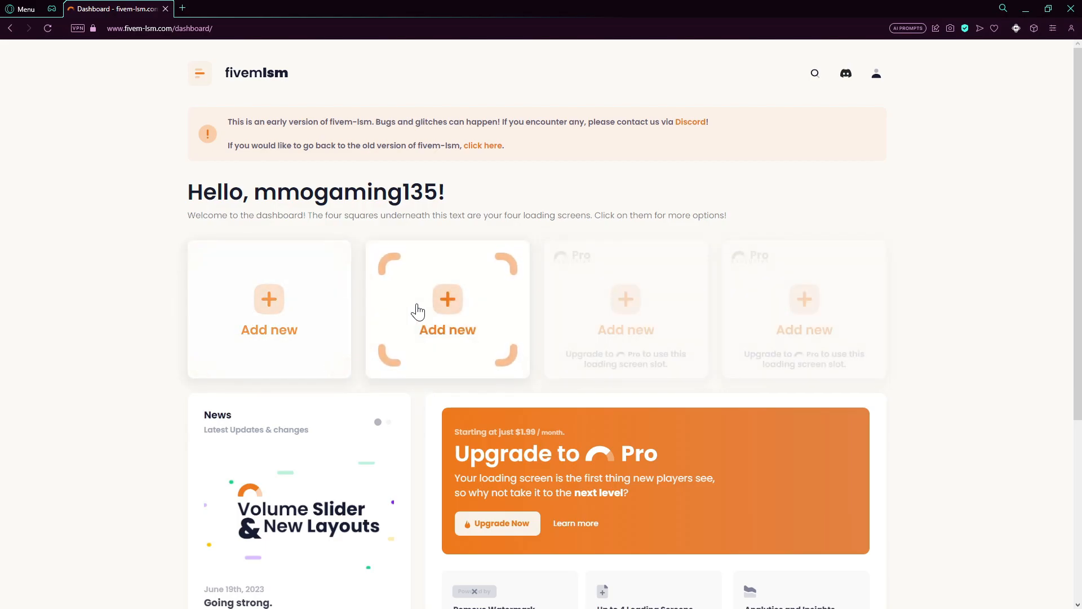
Add a new loading screen in the second slot and apply the staff team and rules layout
left_click(447, 308)
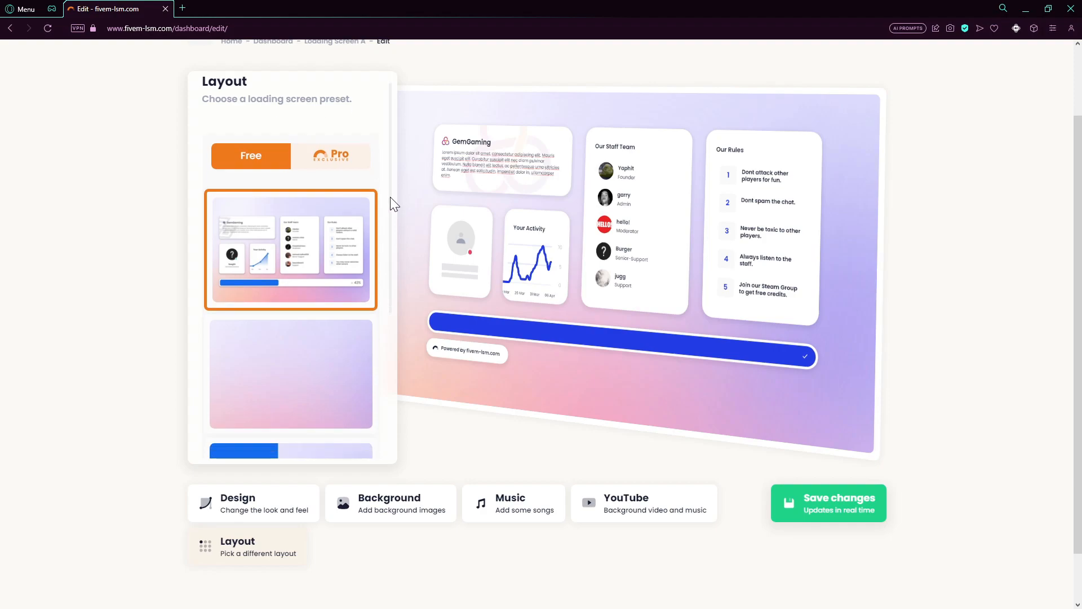
scroll("down", 3)
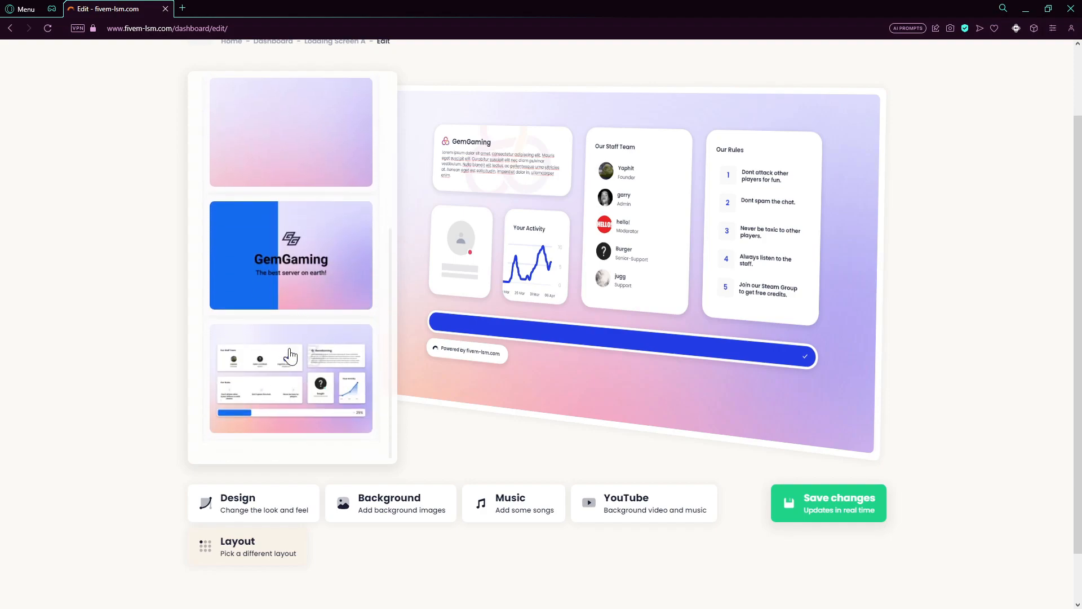
scroll("down", 3)
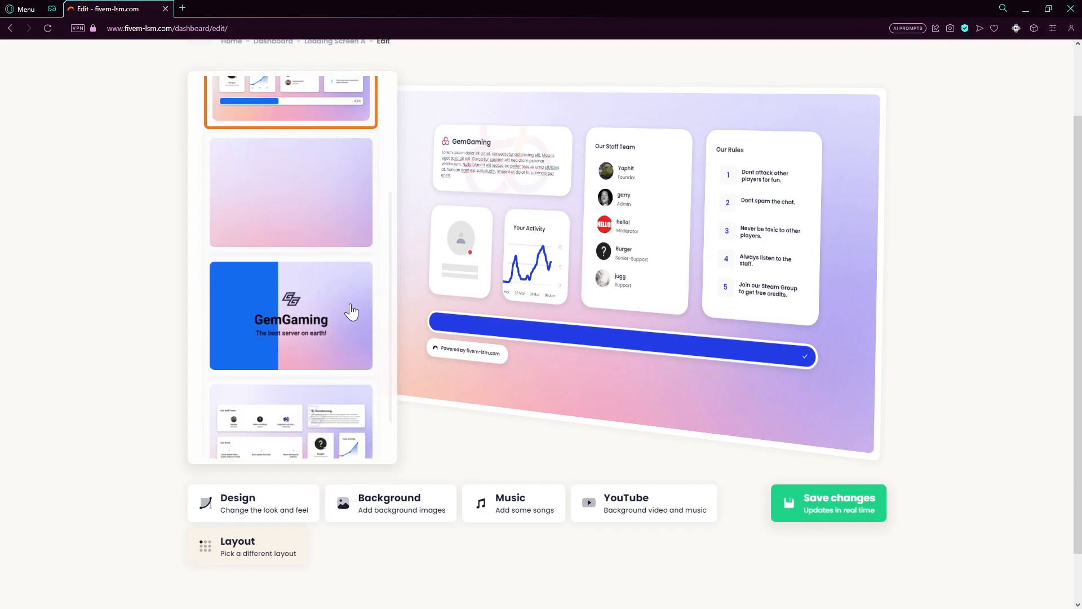
left_click(290, 316)
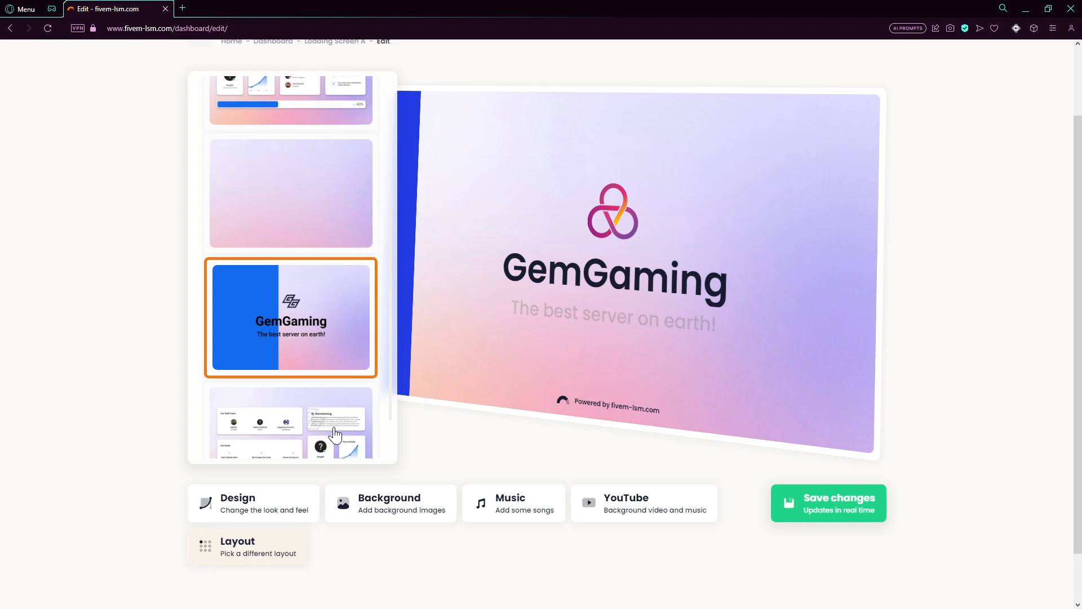
left_click(291, 421)
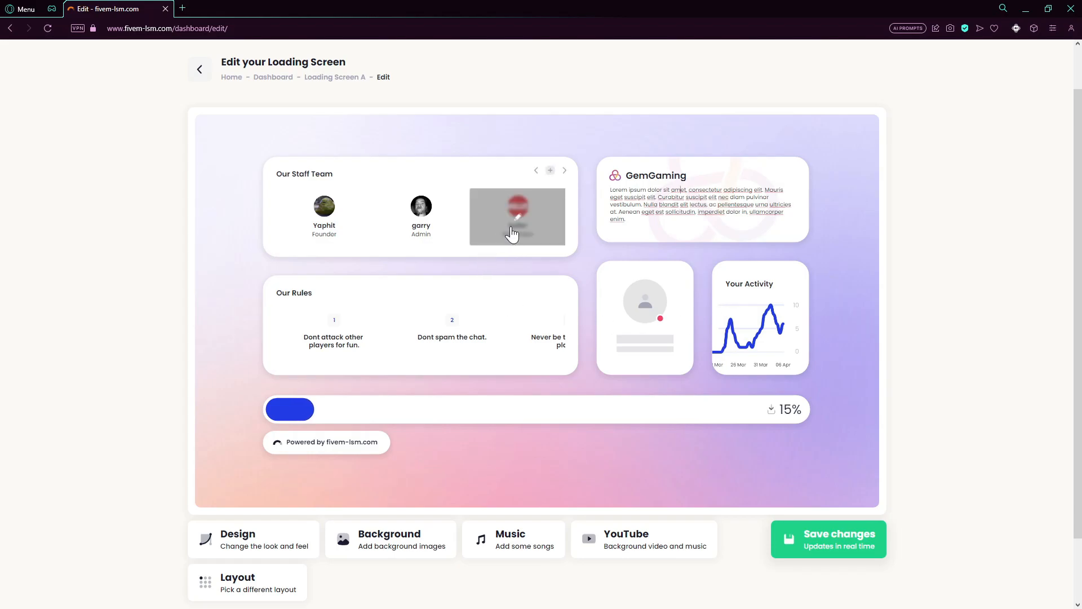
Inspect a staff member's 'Founder' role in the edit popup, then close it
left_click(516, 216)
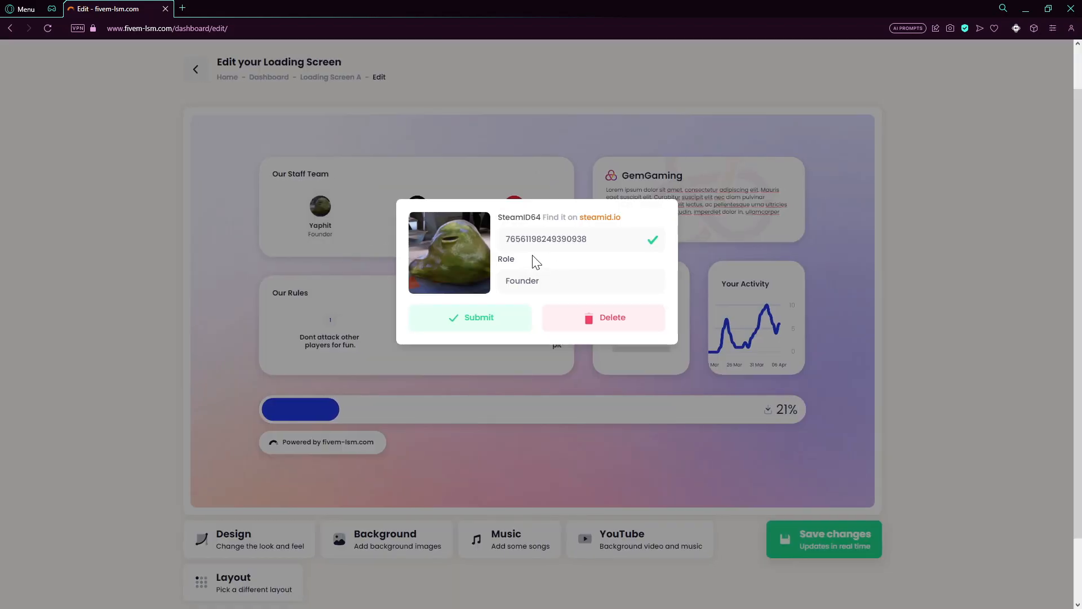
double_click(522, 280)
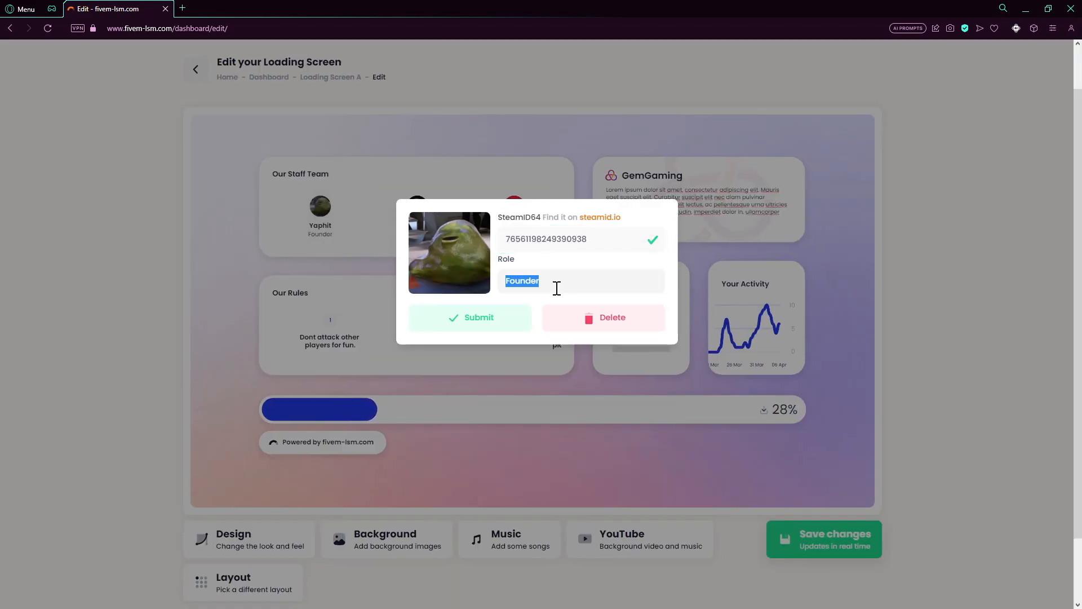
left_click(470, 317)
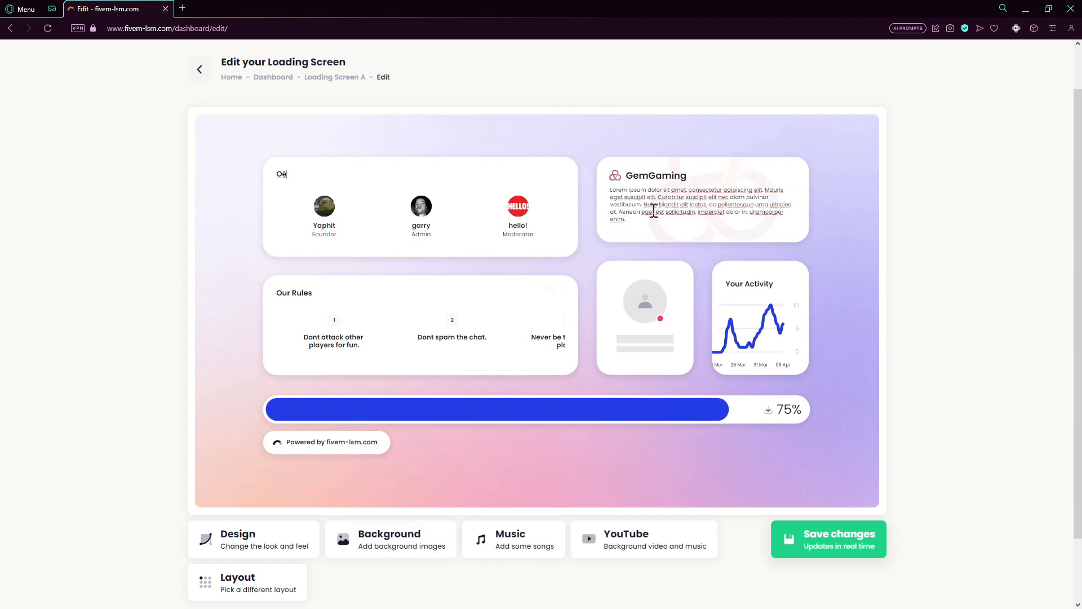
Rename the GemGaming server title to Mehdi MMO, save, and return to the management page
double_click(654, 176)
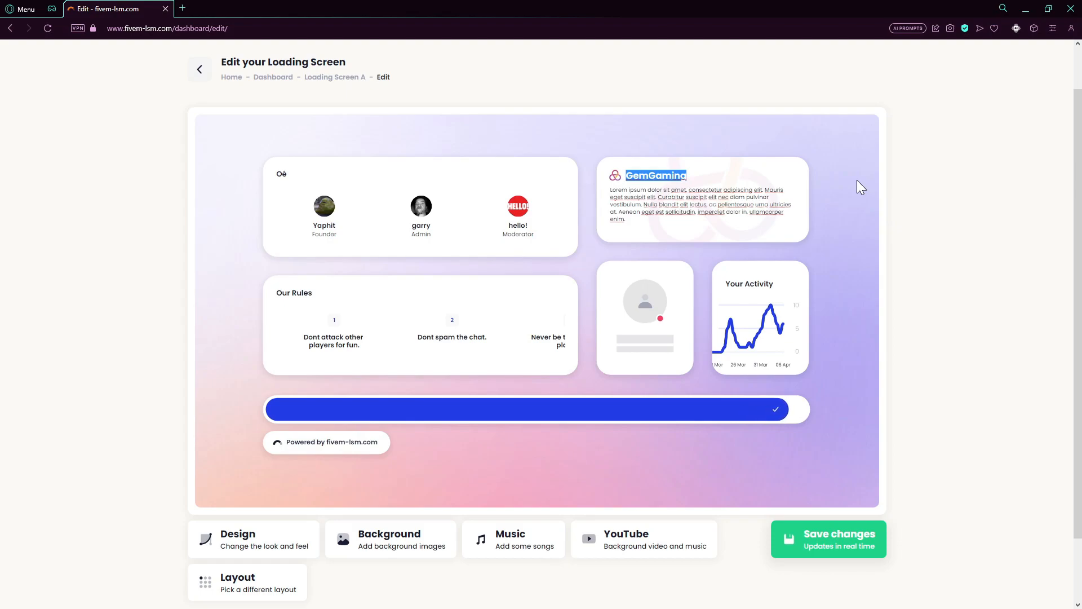
type("Mehdi MMO")
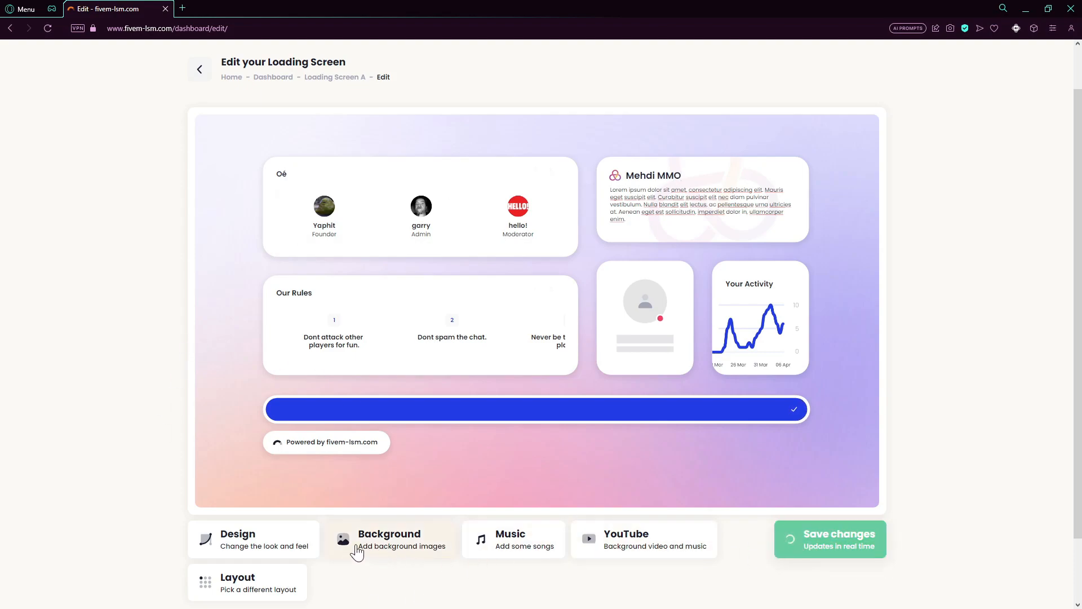
left_click(828, 539)
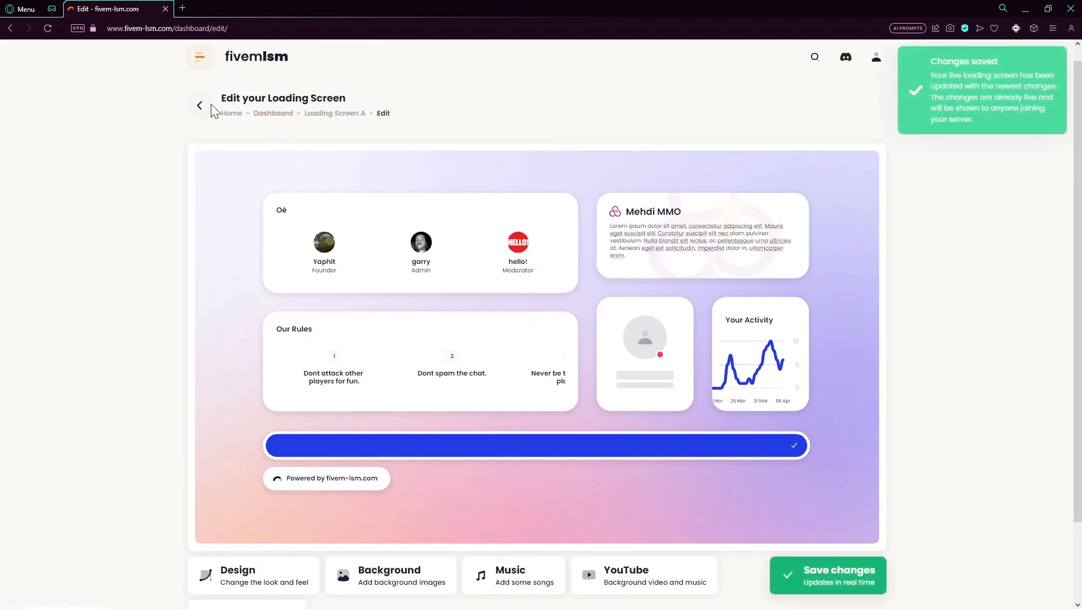
left_click(200, 105)
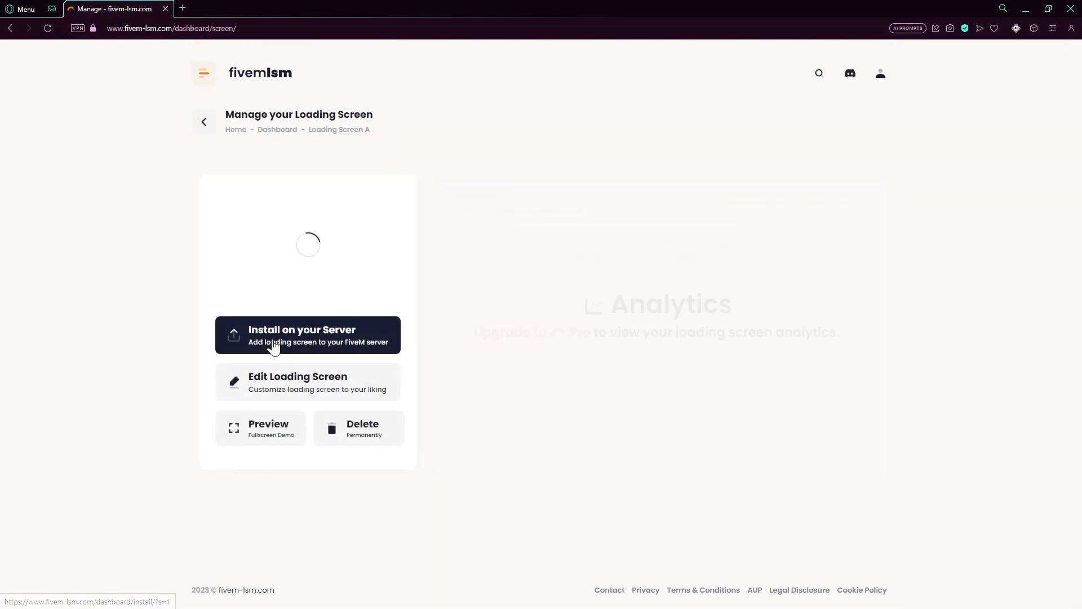
Download the loading screen archive from the 'Install on your Server' page
left_click(307, 334)
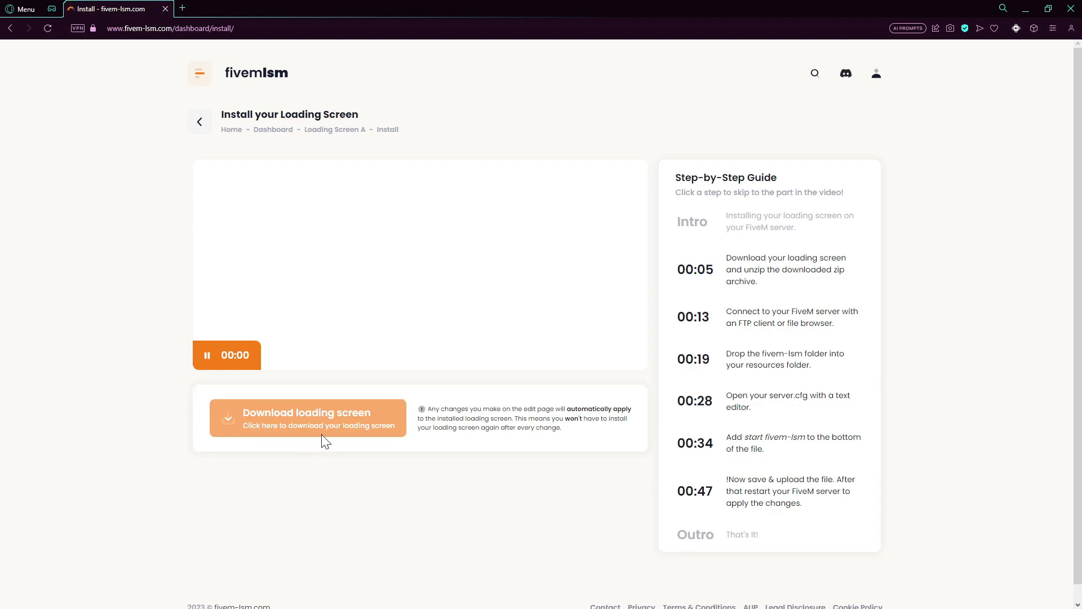
left_click(307, 418)
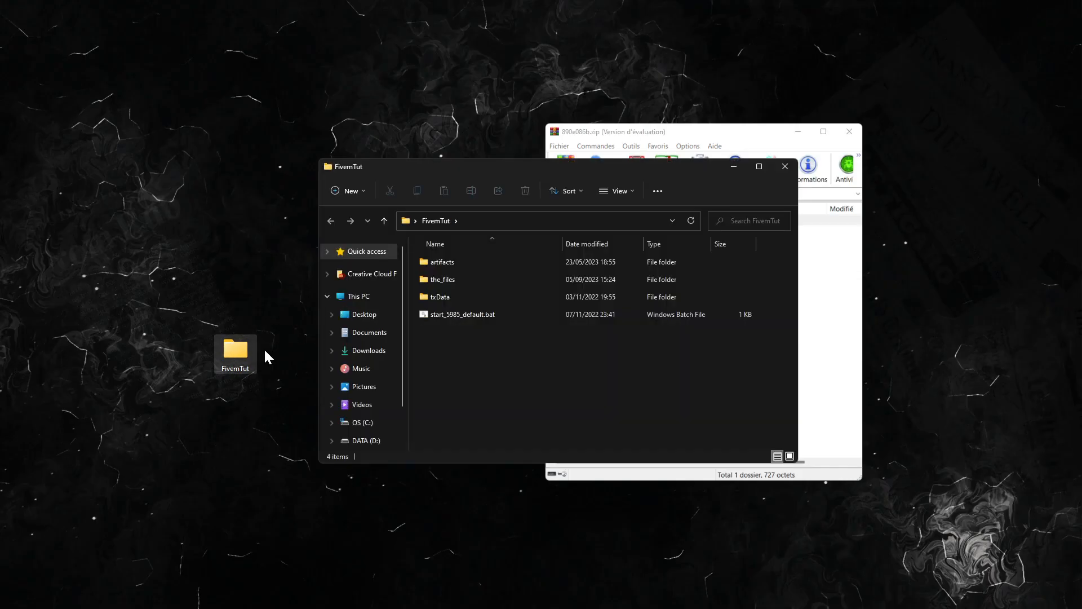
Place fivem-lsm into resources/[Stream], close WinRAR, and run start_5985_default.bat
double_click(442, 279)
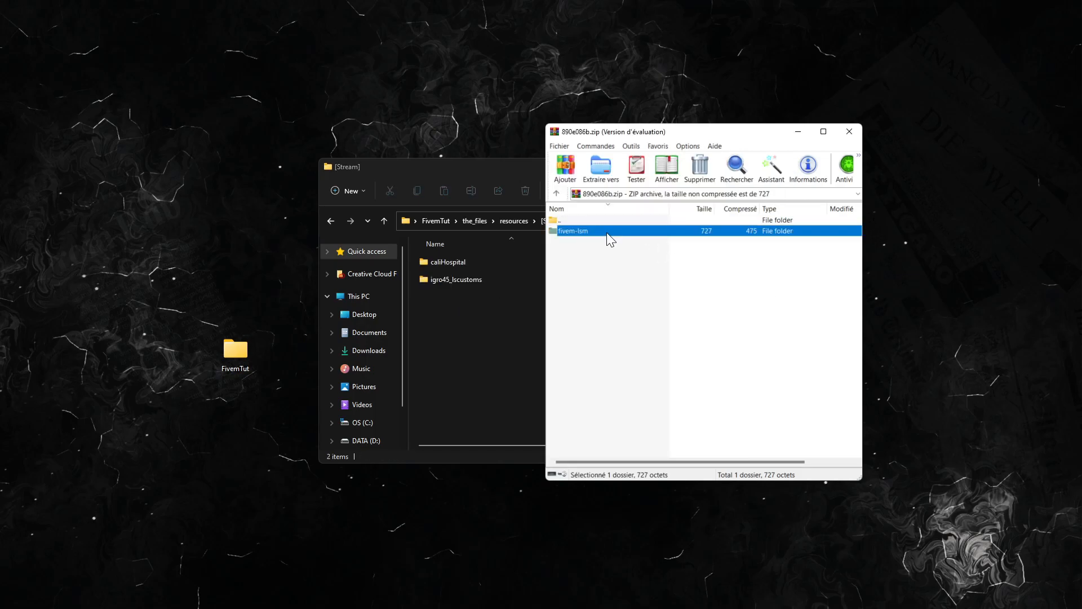
double_click(574, 230)
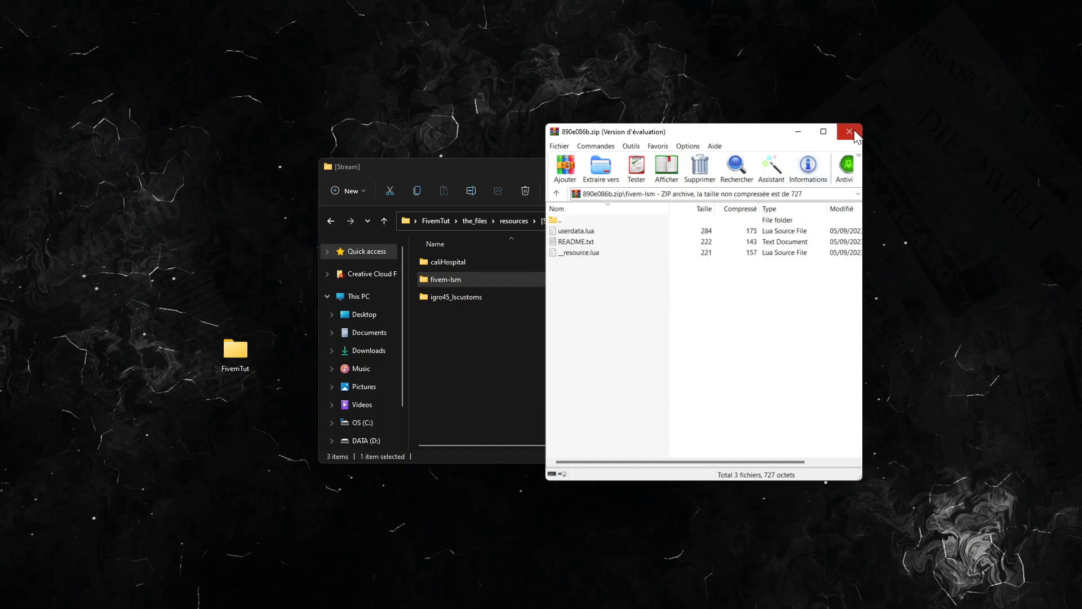
left_click(823, 132)
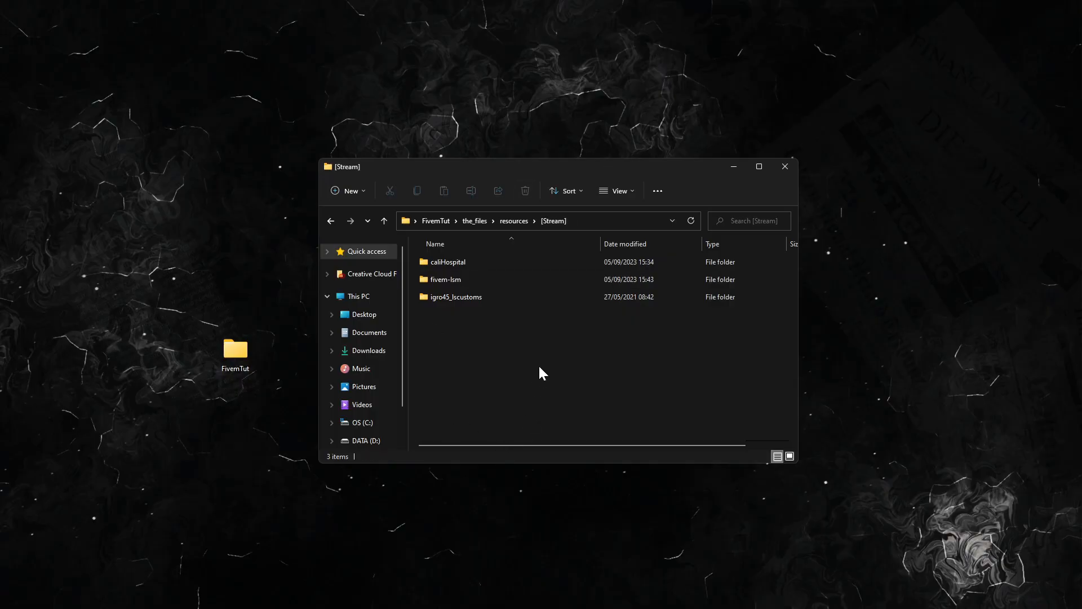
mouse_move(785, 166)
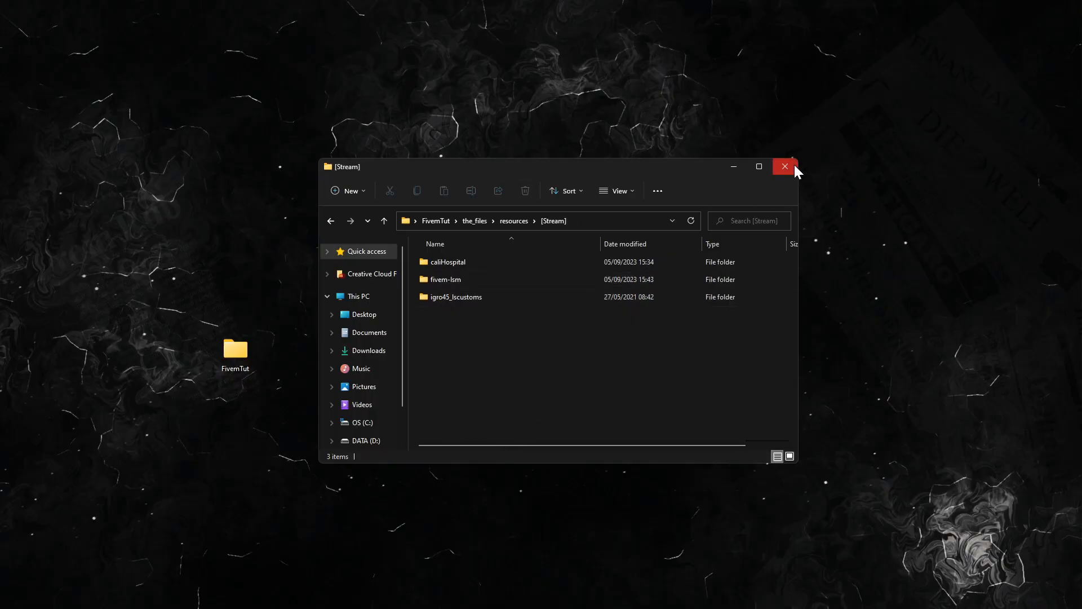
mouse_move(567, 339)
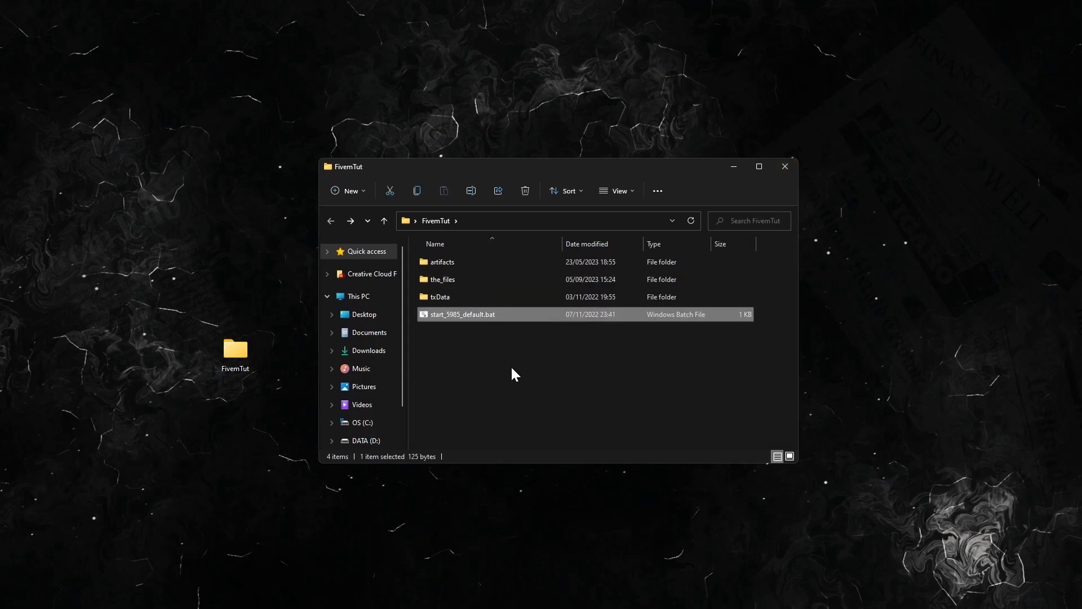
left_click(757, 167)
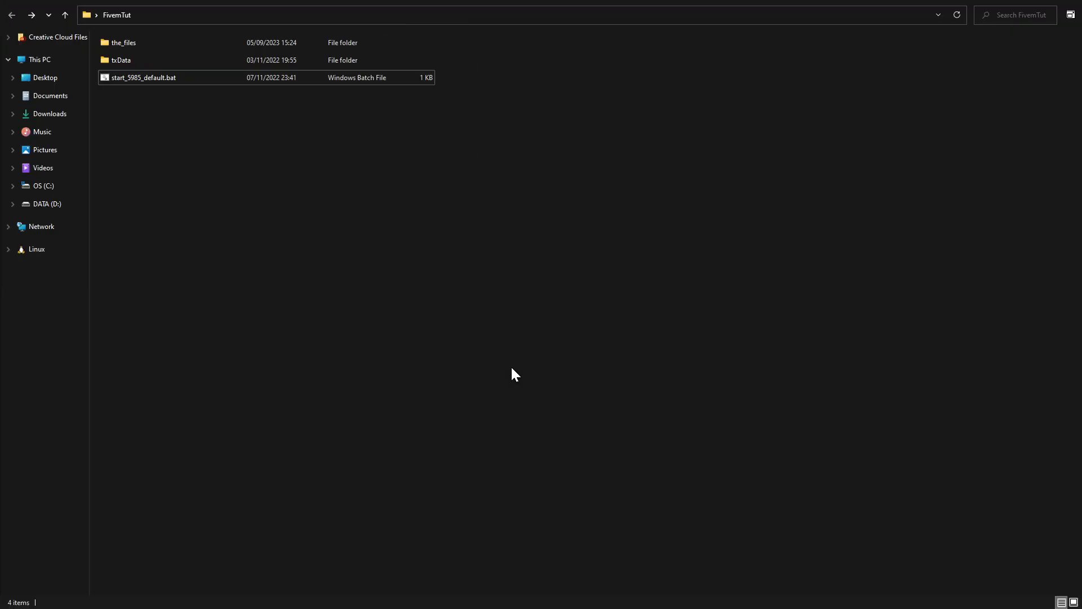
double_click(143, 77)
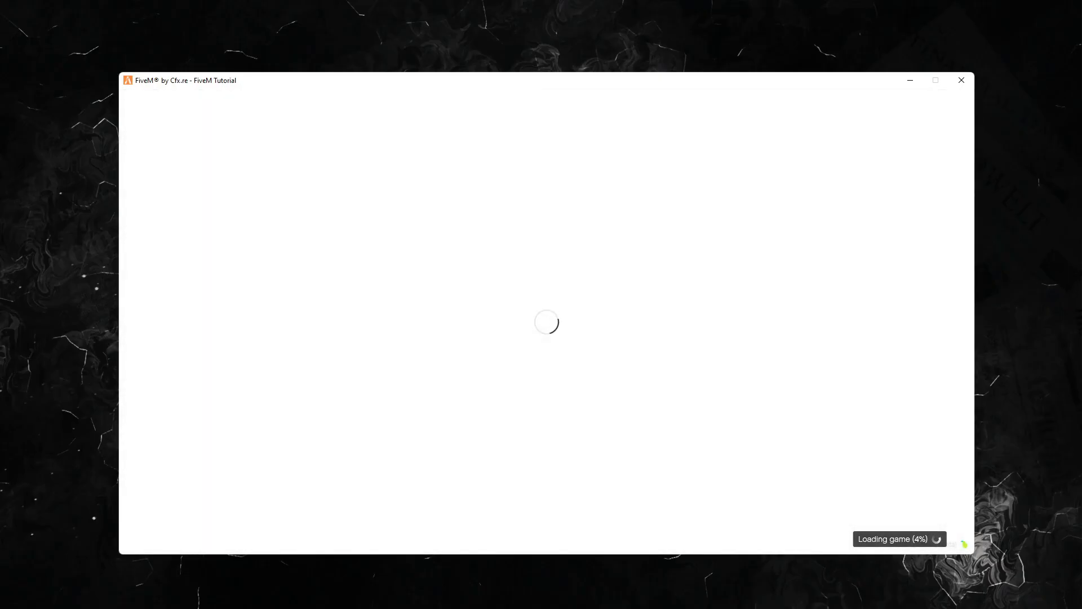